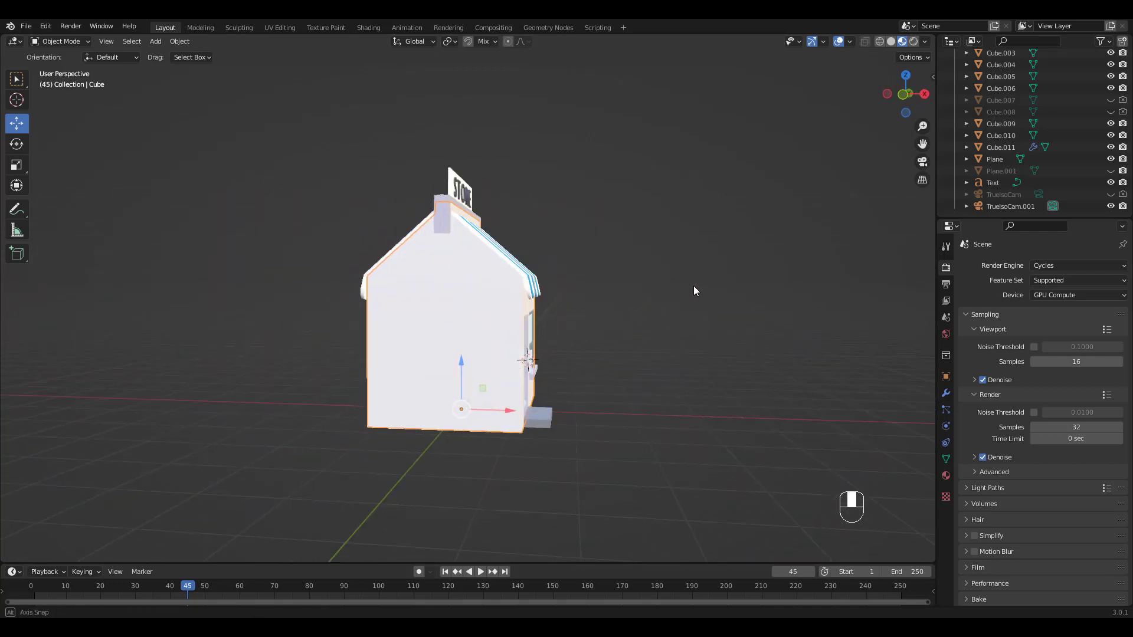
# Select every store part, including sign text and awning, and join them into one mesh.
pyautogui.moveTo(694, 291); pyautogui.dragTo(736, 307)
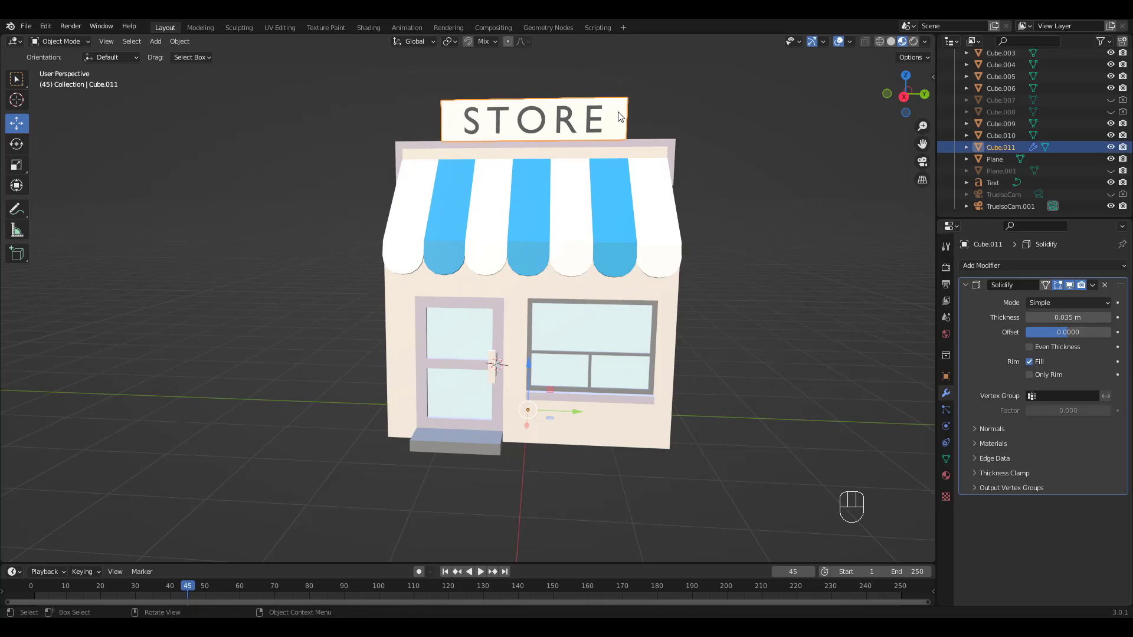
pyautogui.click(459, 361)
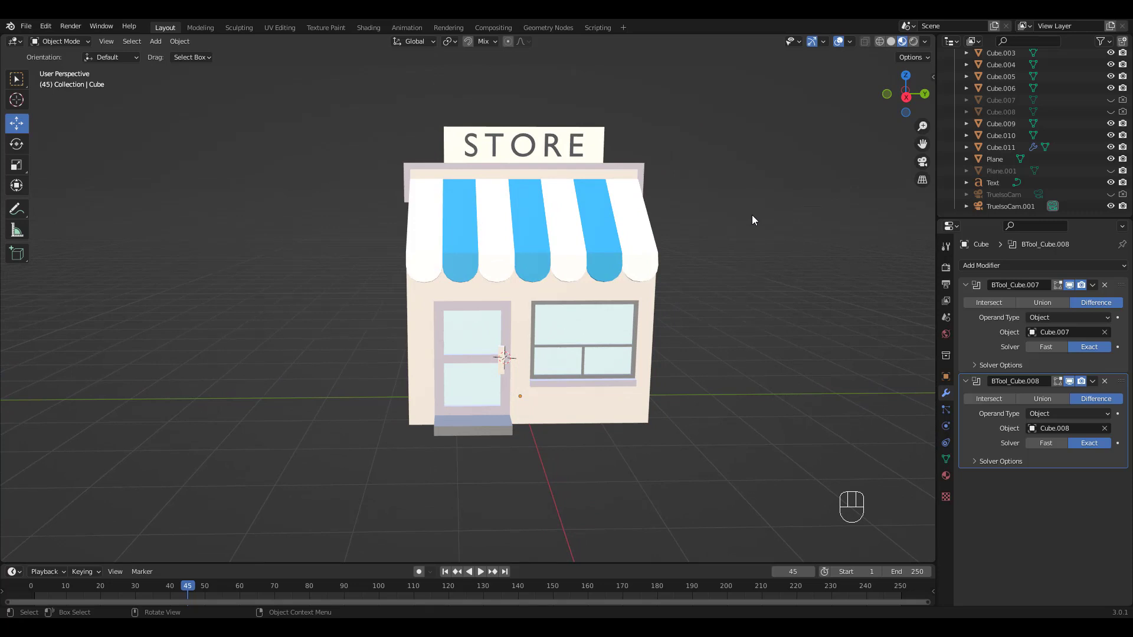
pyautogui.moveTo(363, 88)
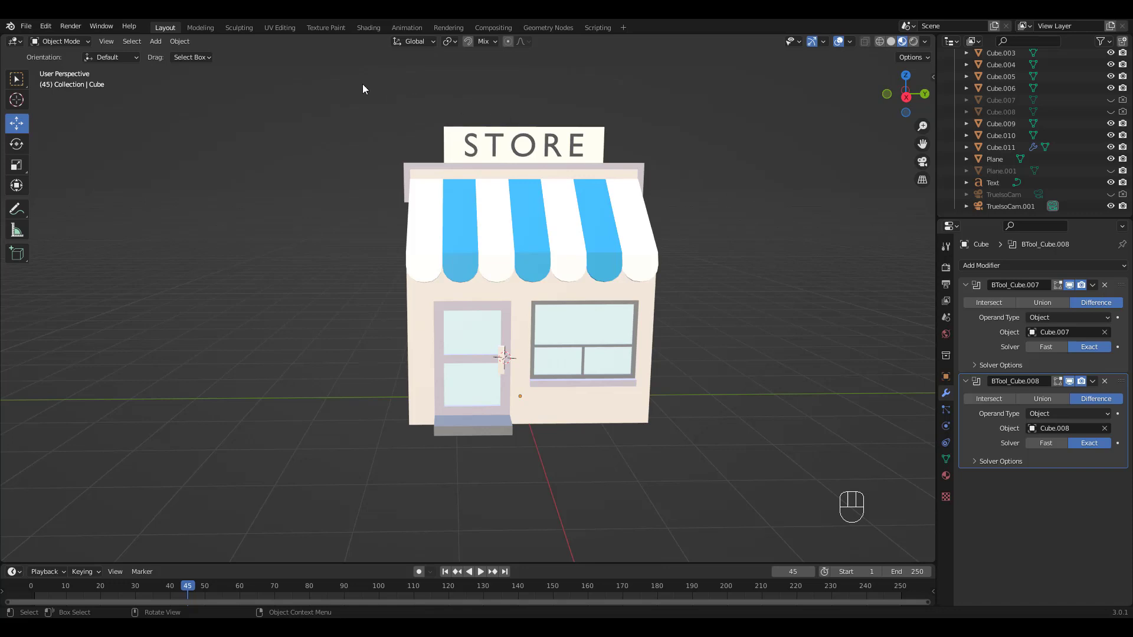
pyautogui.press('a')
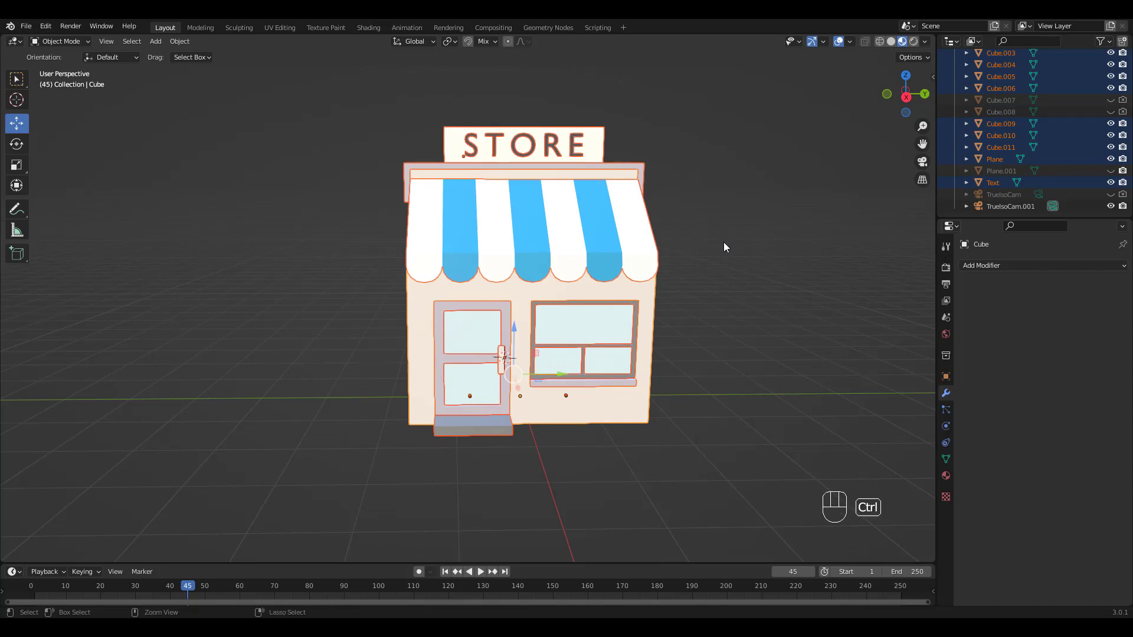
pyautogui.moveTo(726, 251)
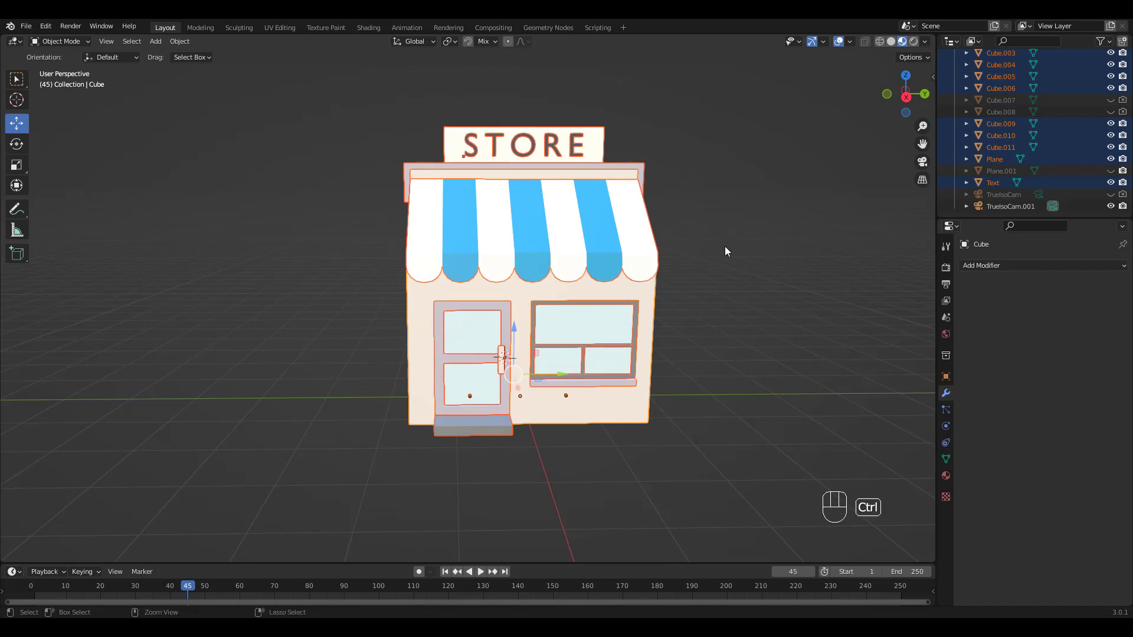
pyautogui.press('ctrl+j')
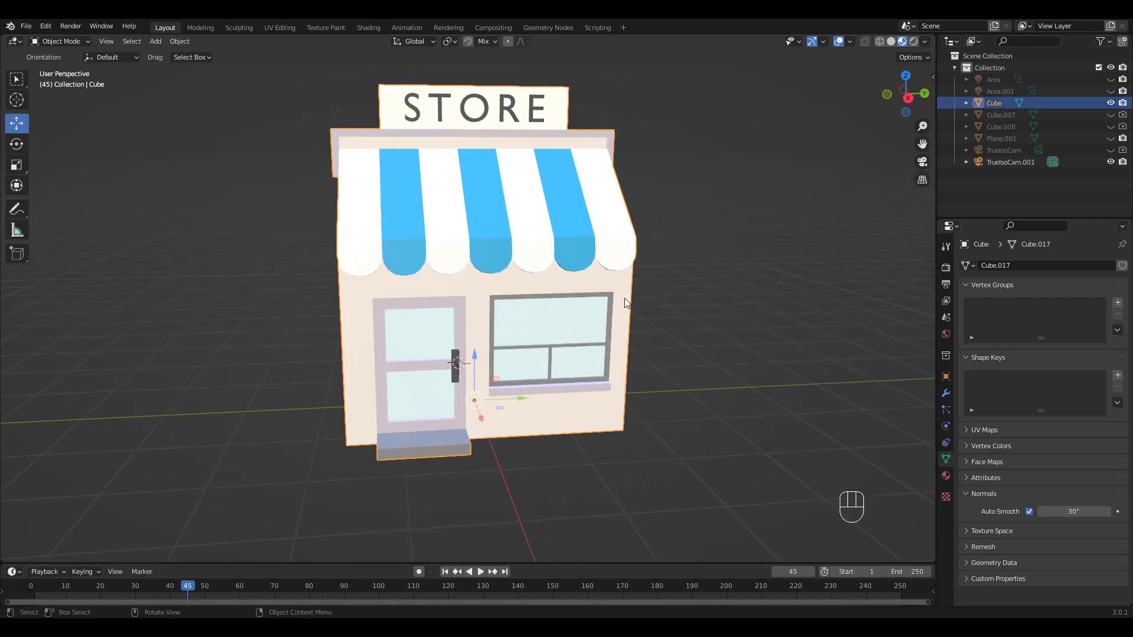
# Add an Object Line Art grease pencil and show its Line Art modifier settings.
pyautogui.press('shift+a')
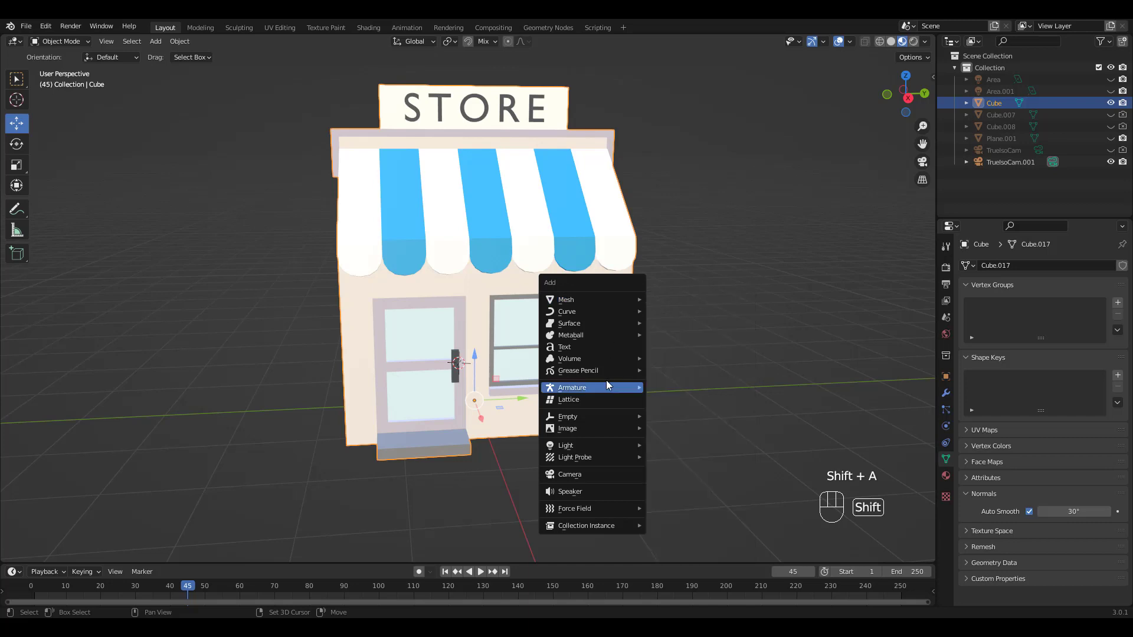
pyautogui.moveTo(579, 370)
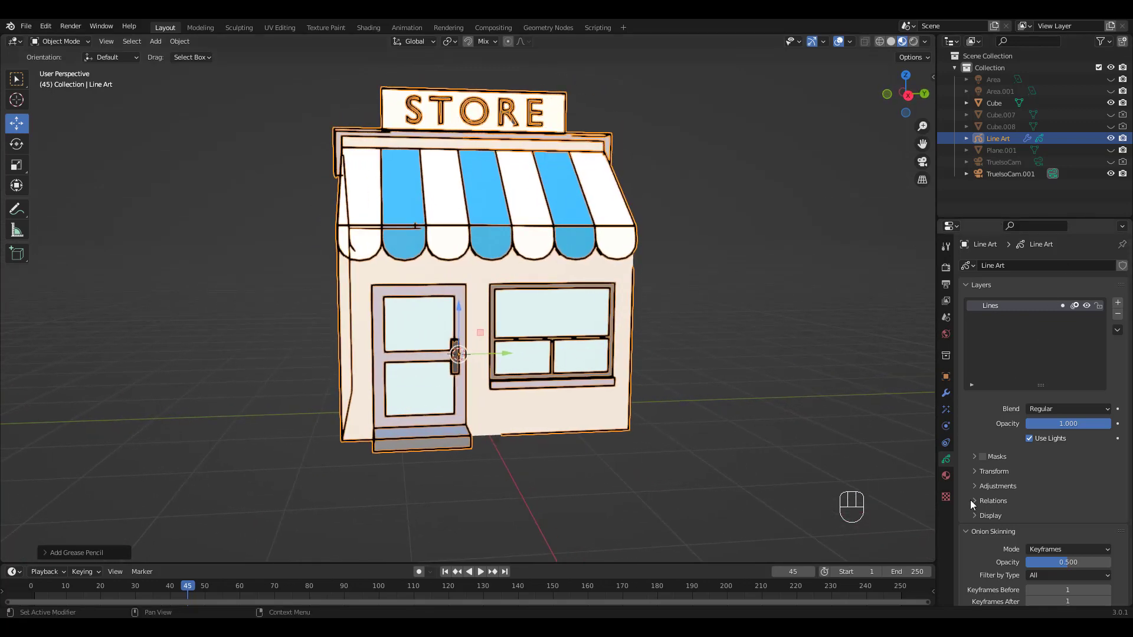
pyautogui.click(946, 393)
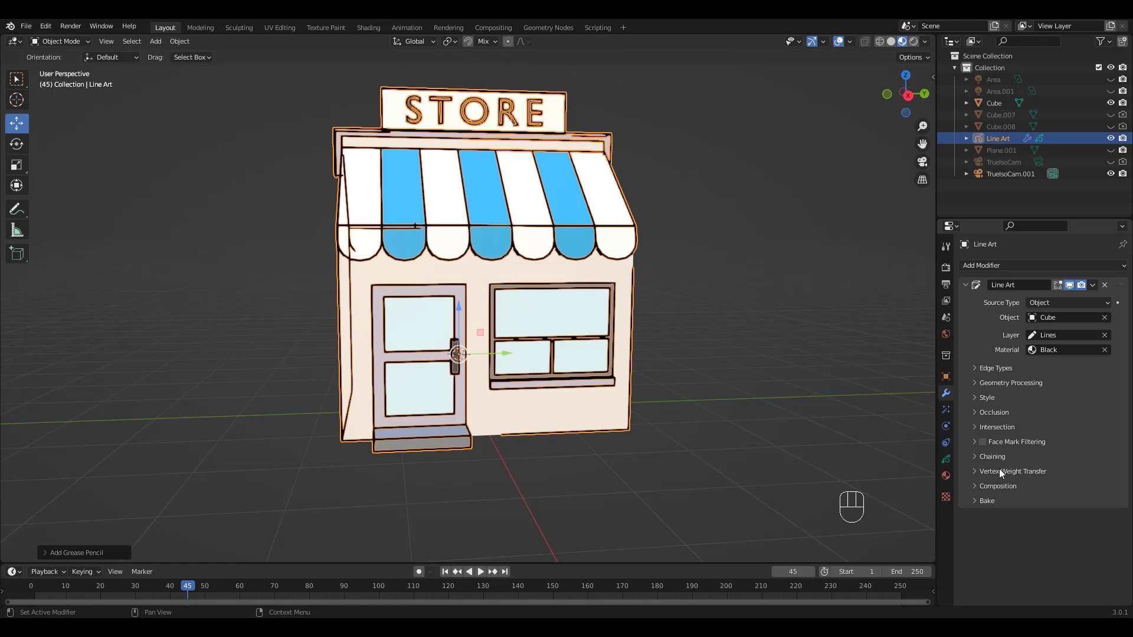
pyautogui.click(1066, 350)
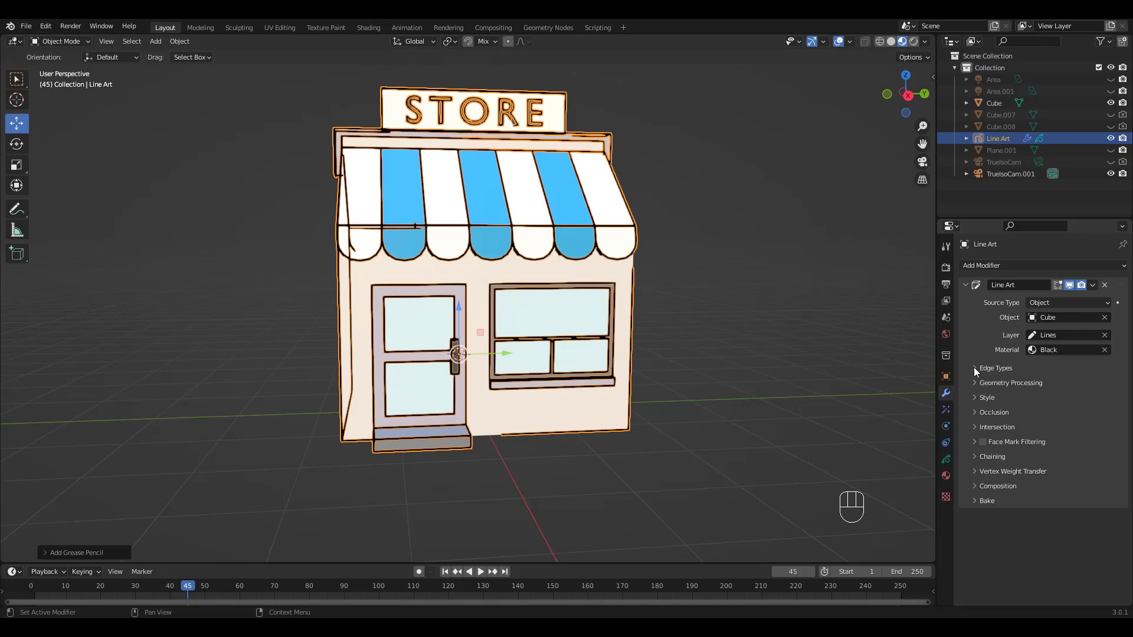
pyautogui.click(996, 368)
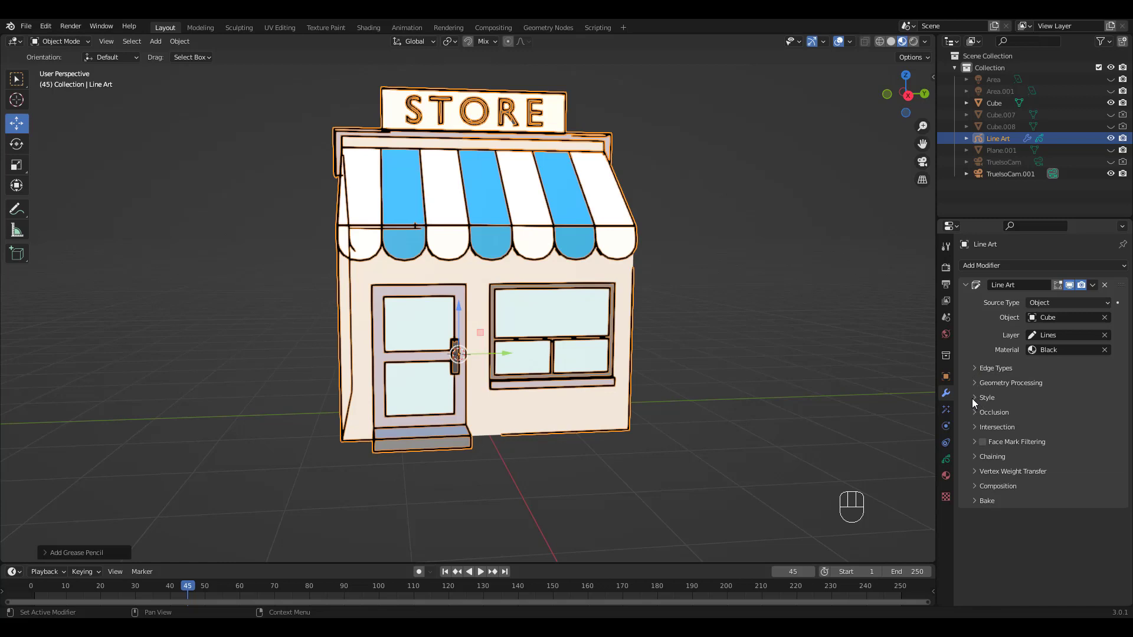
# Expand the Line Art Style settings and lower Thickness to 10.
pyautogui.click(985, 397)
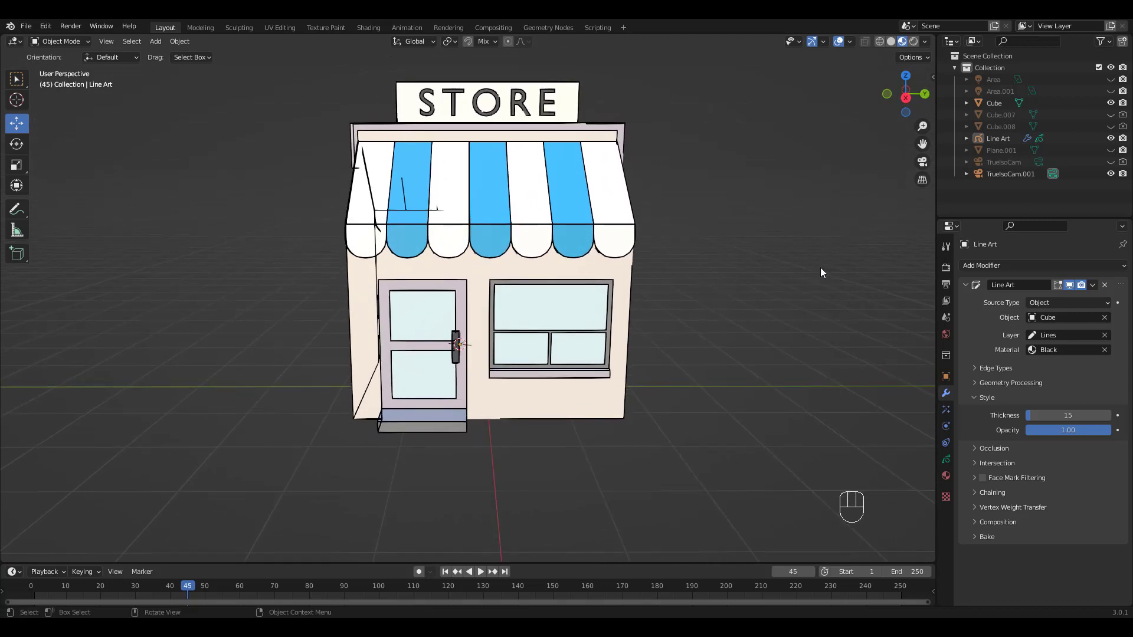
pyautogui.moveTo(1098, 415); pyautogui.dragTo(1062, 414)
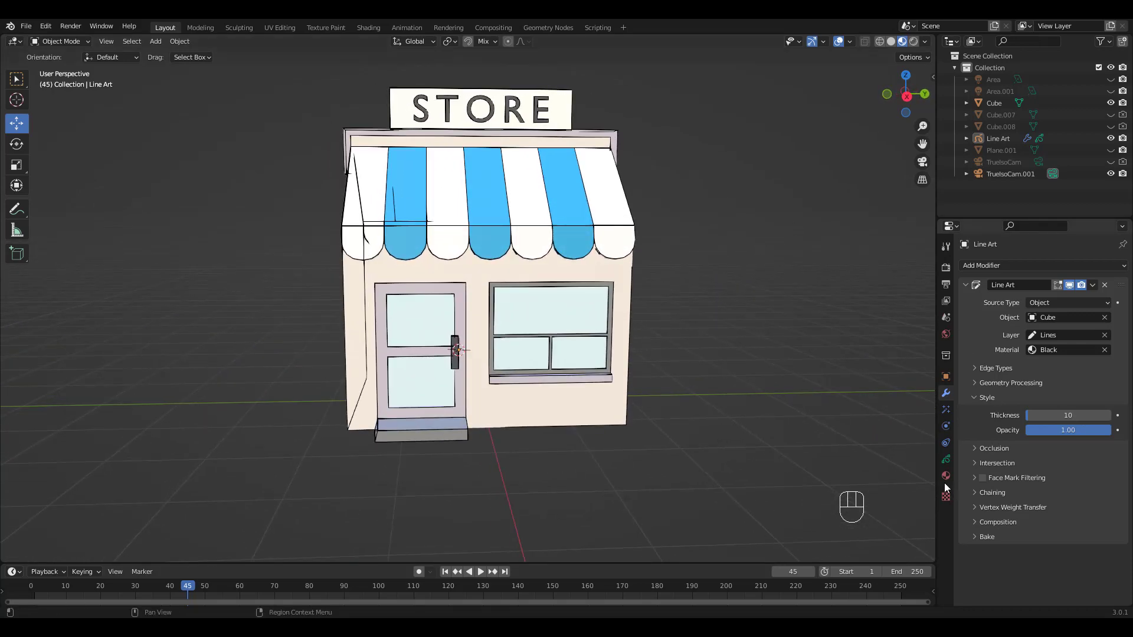
# Set the Line Art material's Stroke Base Color to dark red.
pyautogui.click(946, 477)
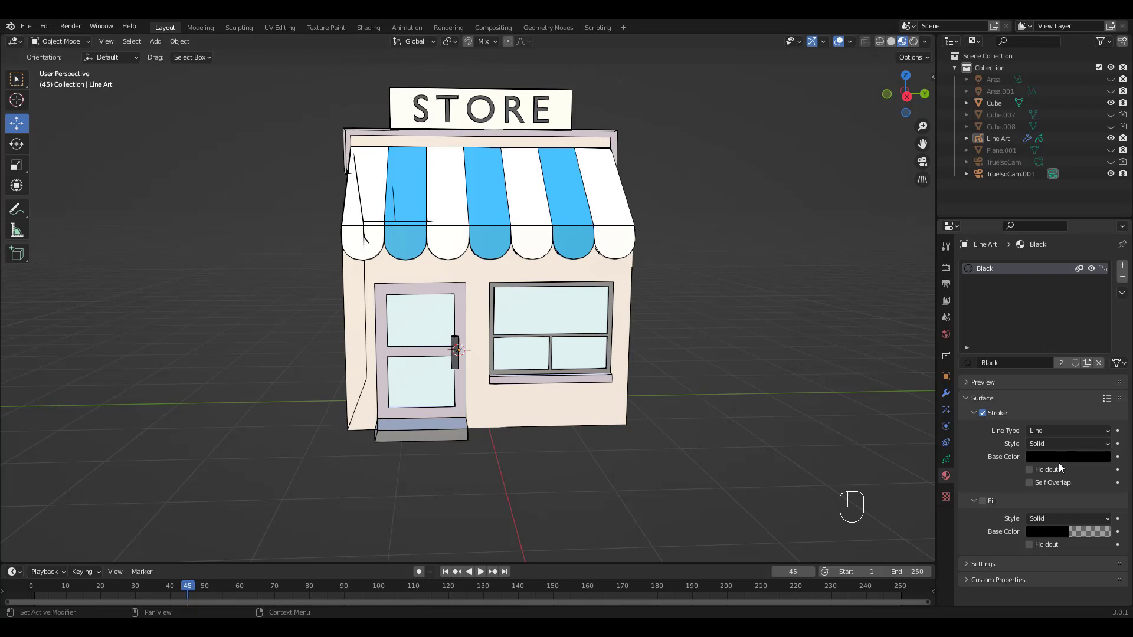
pyautogui.click(1068, 457)
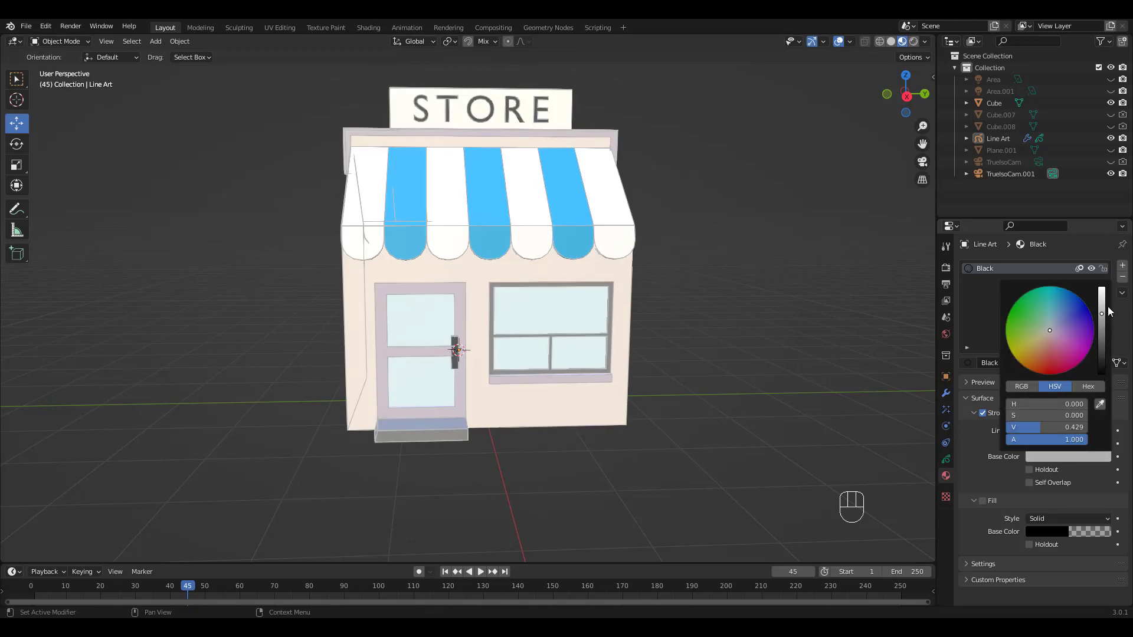
pyautogui.click(1050, 359)
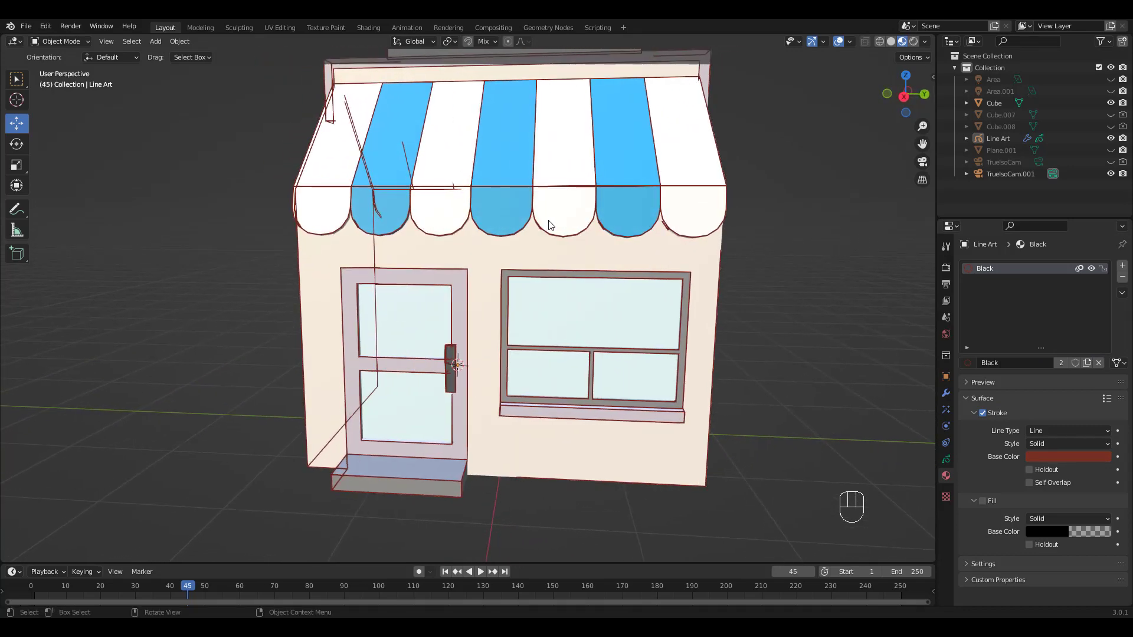
pyautogui.click(1068, 456)
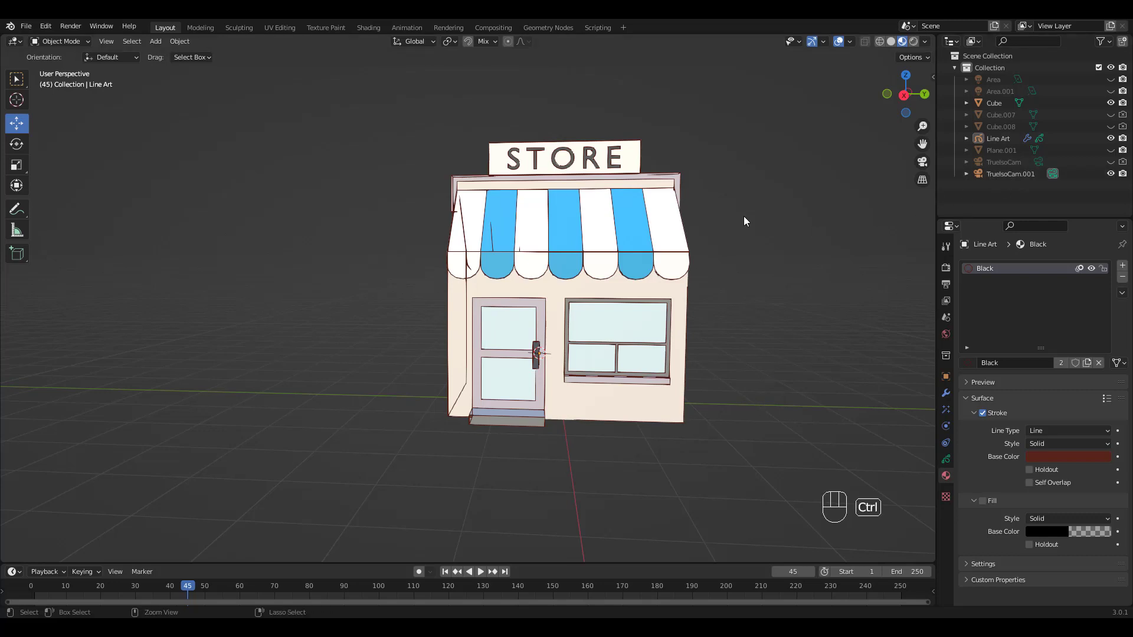
# Select the two TrueIsoCam camera objects and delete them.
pyautogui.click(1010, 174)
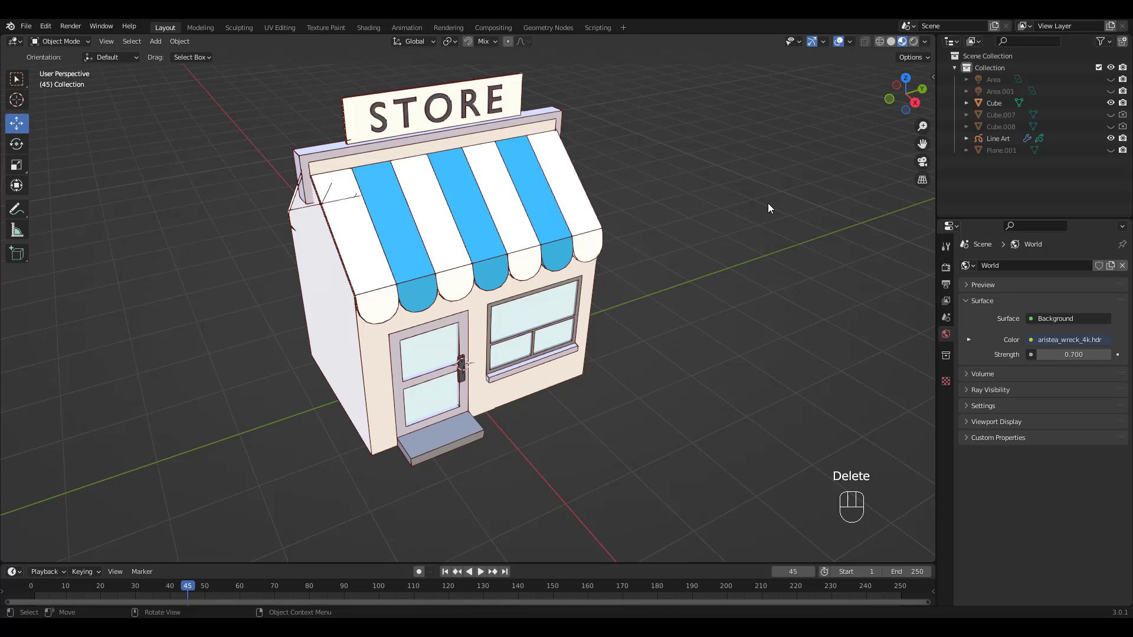
pyautogui.press('KP_0')
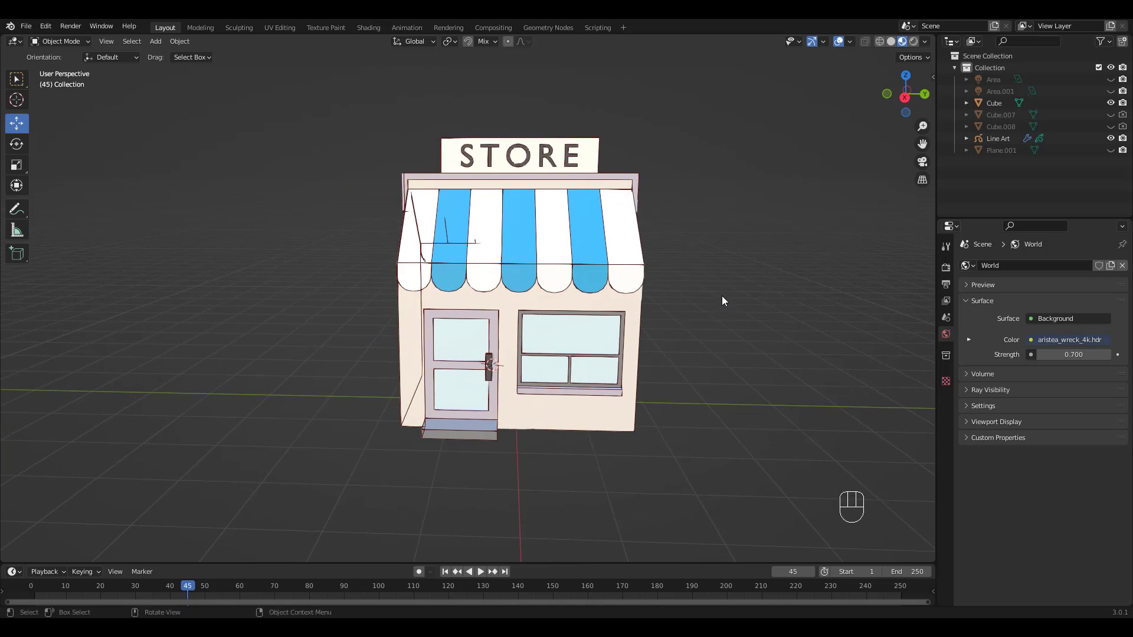
# Add a Camera framing the store front, orbiting around to check the model.
pyautogui.press('shift+a')
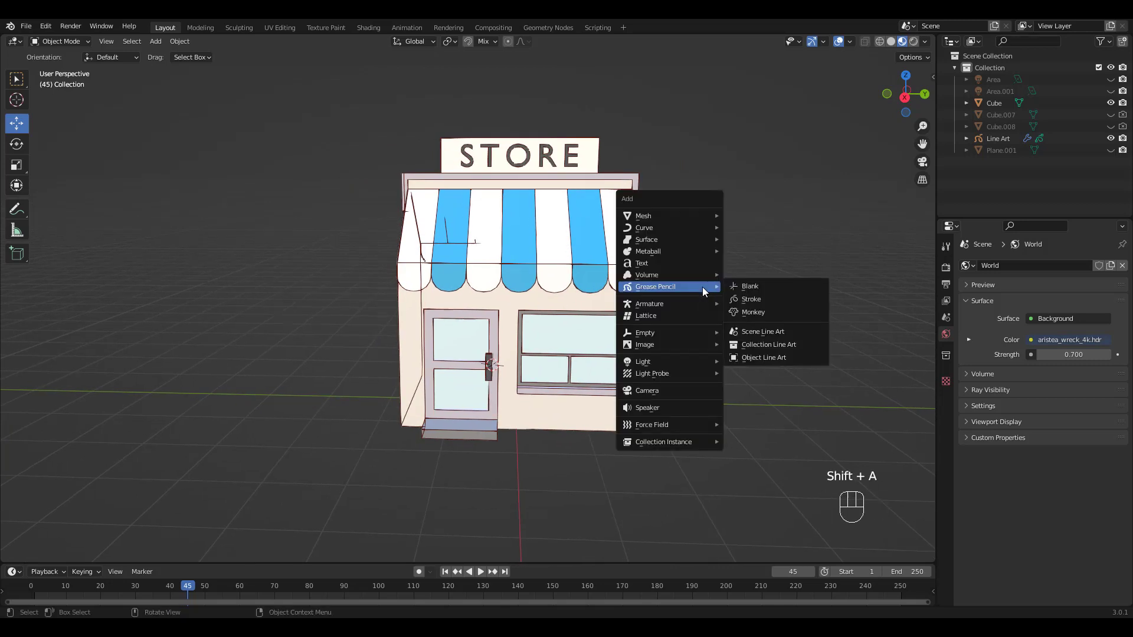
pyautogui.moveTo(692, 298)
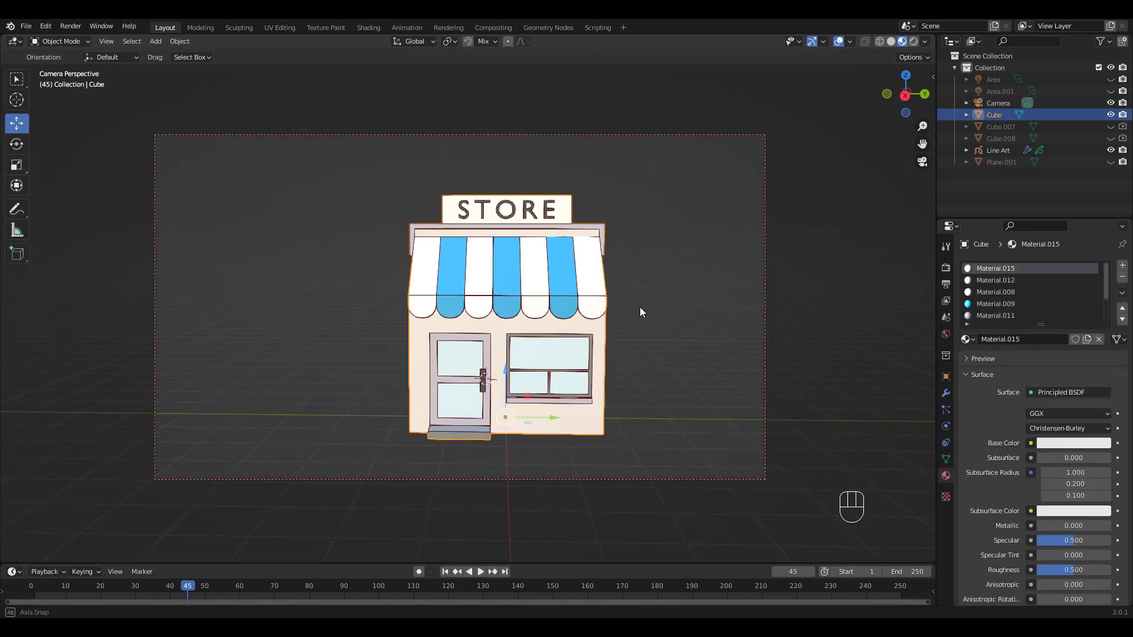
pyautogui.moveTo(640, 311); pyautogui.dragTo(476, 315)
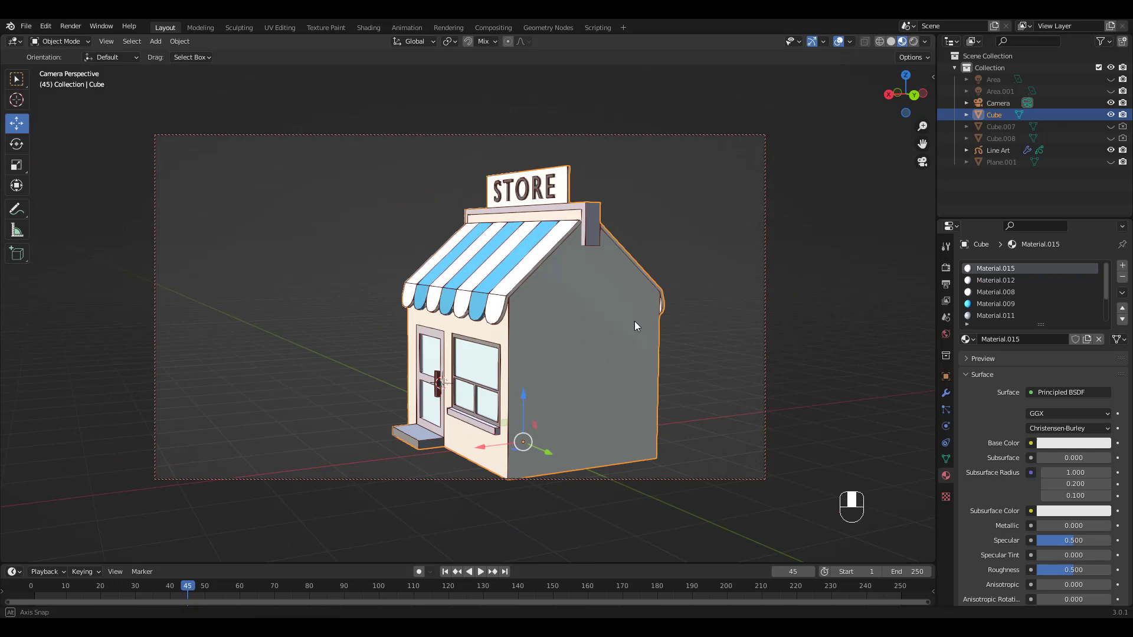
pyautogui.moveTo(636, 326); pyautogui.dragTo(679, 326)
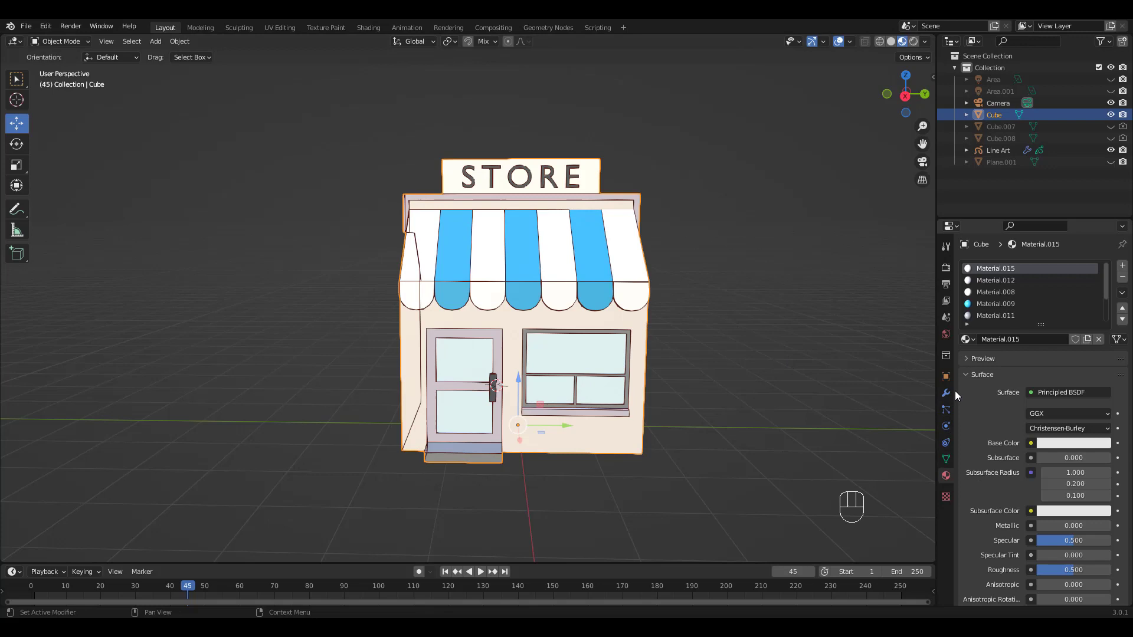
# Select the Line Art object in the Outliner and enter Draw Mode.
pyautogui.click(946, 392)
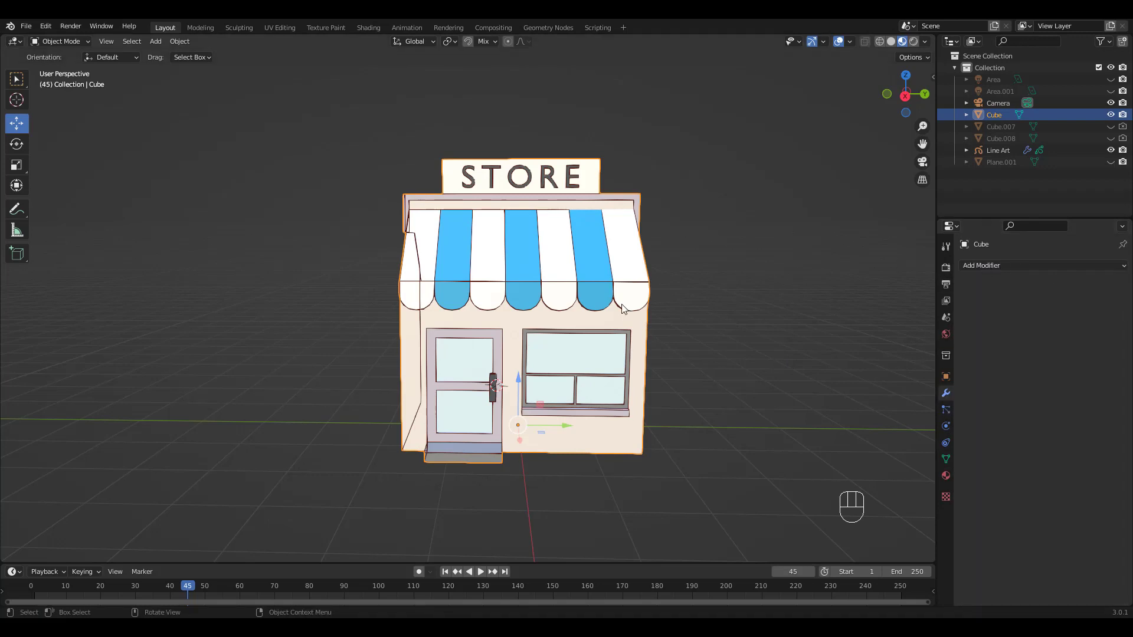
pyautogui.click(998, 149)
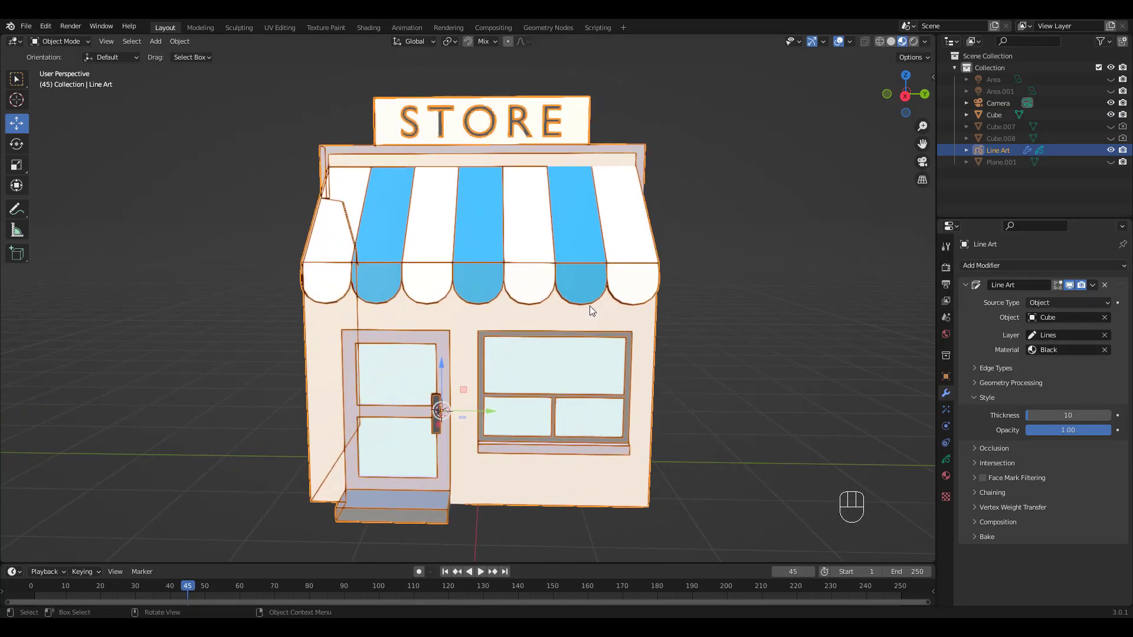
pyautogui.press('Ctrl+Tab')
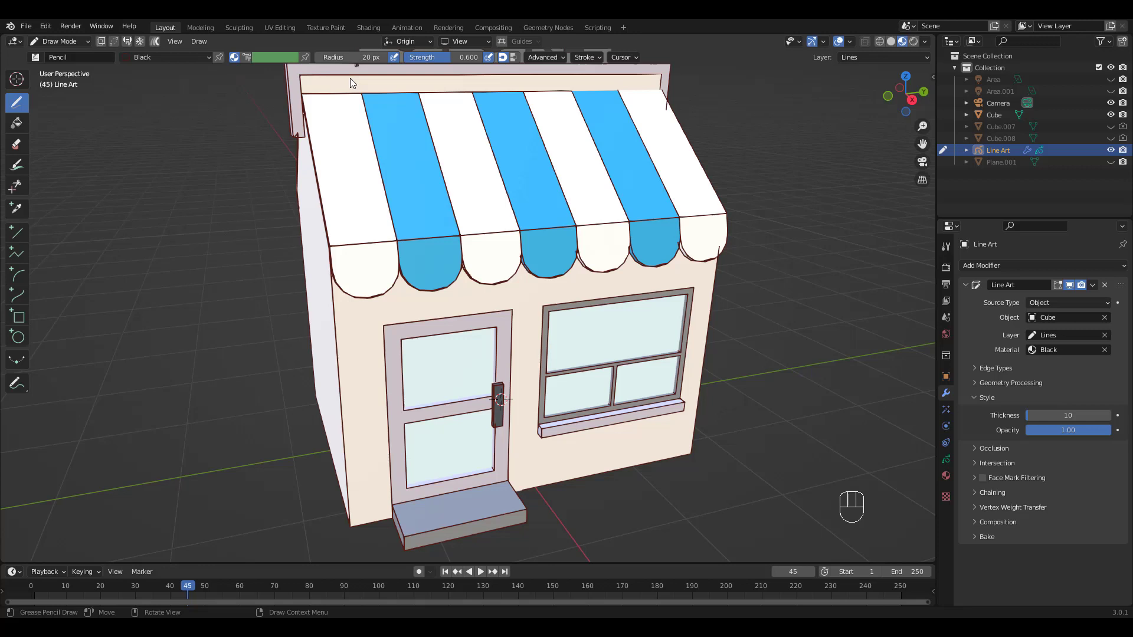
# Set Stroke Placement to Surface, Drawing Plane to View, and pencil Strength to 1.0.
pyautogui.click(406, 41)
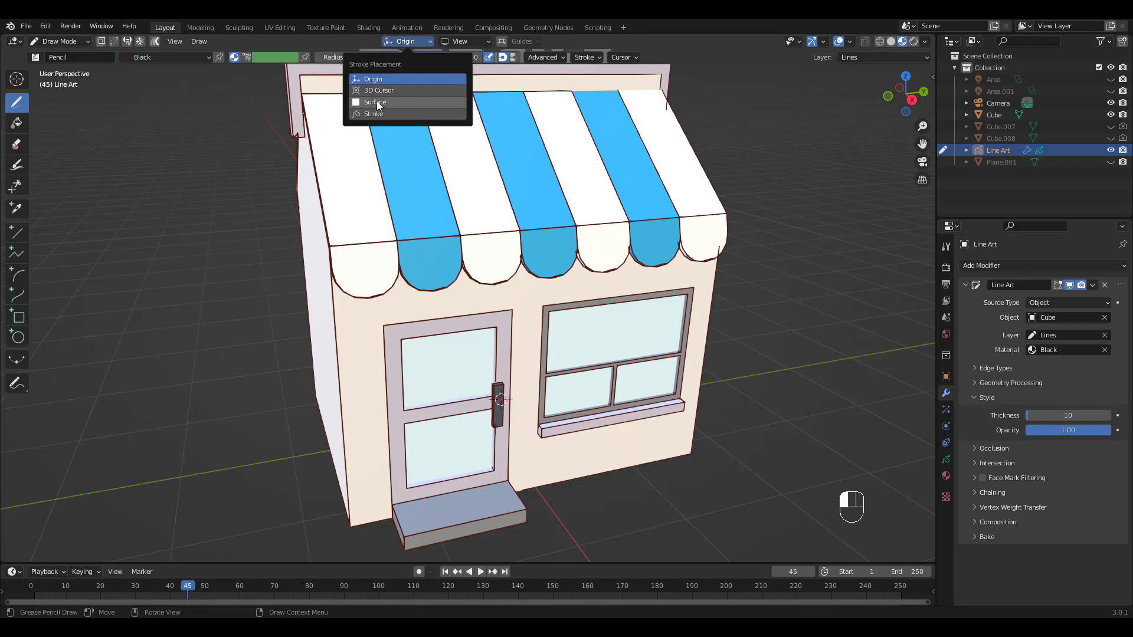
pyautogui.click(374, 102)
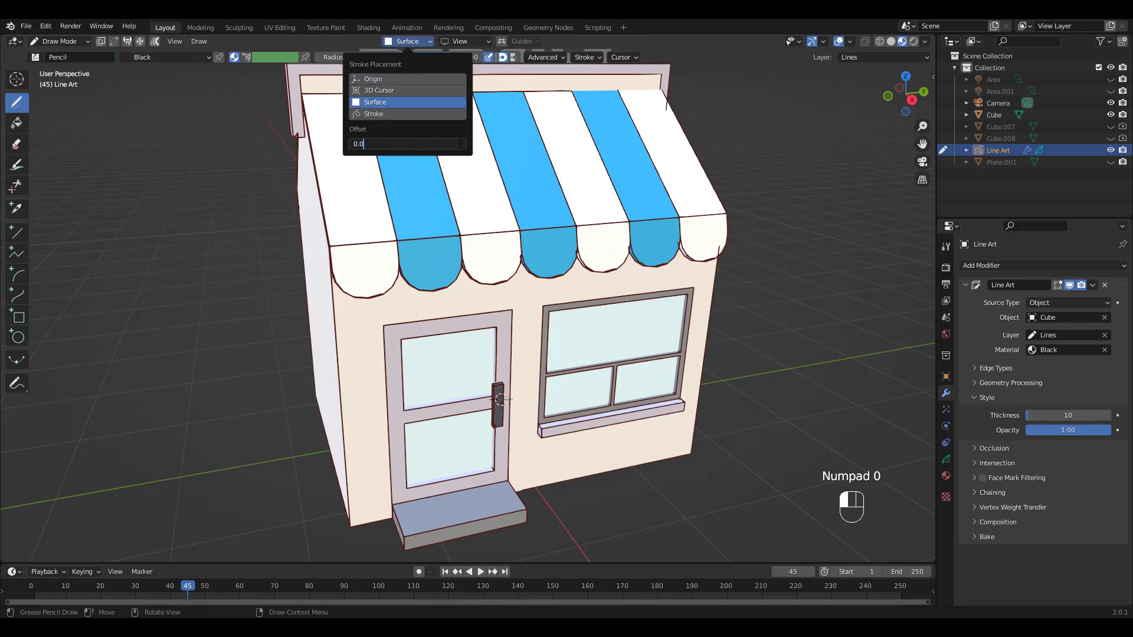
pyautogui.click(466, 42)
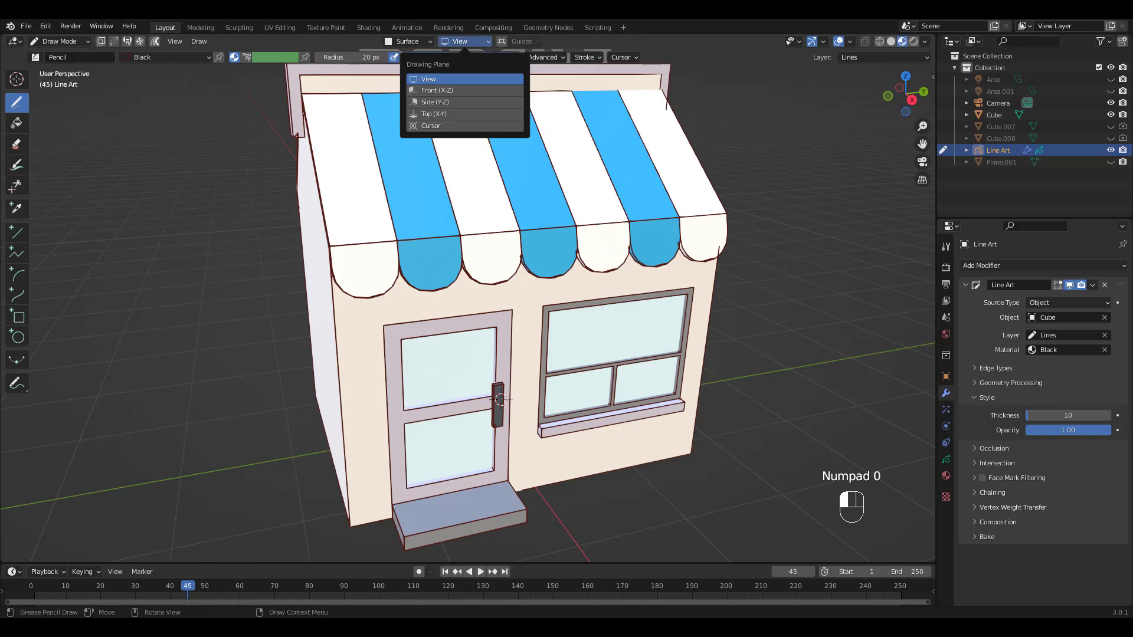
pyautogui.click(428, 78)
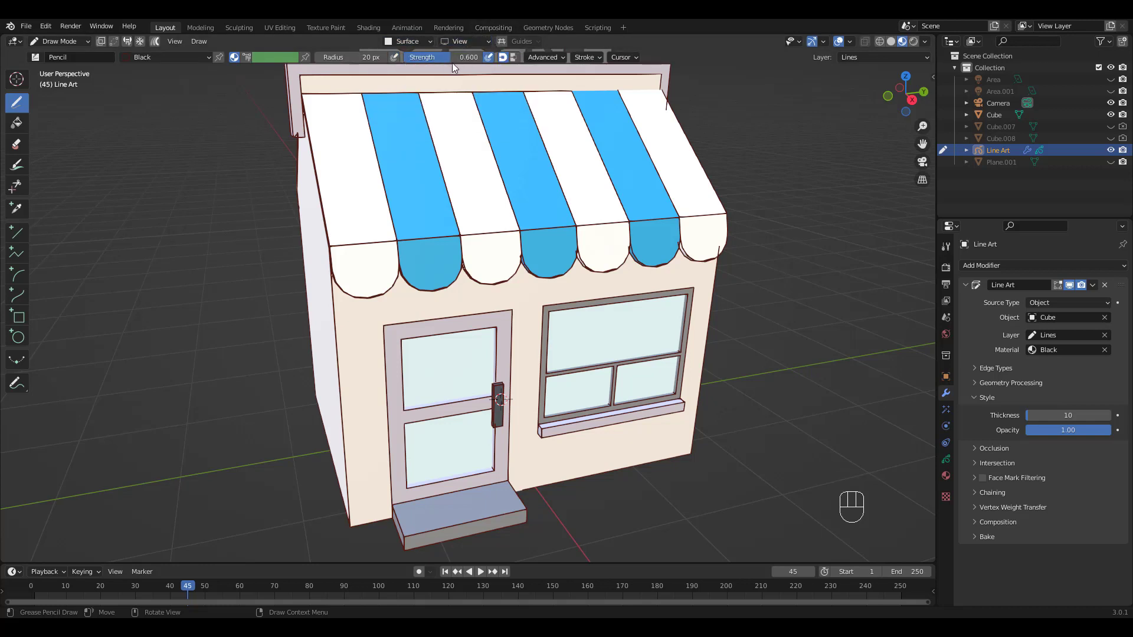
pyautogui.click(463, 57)
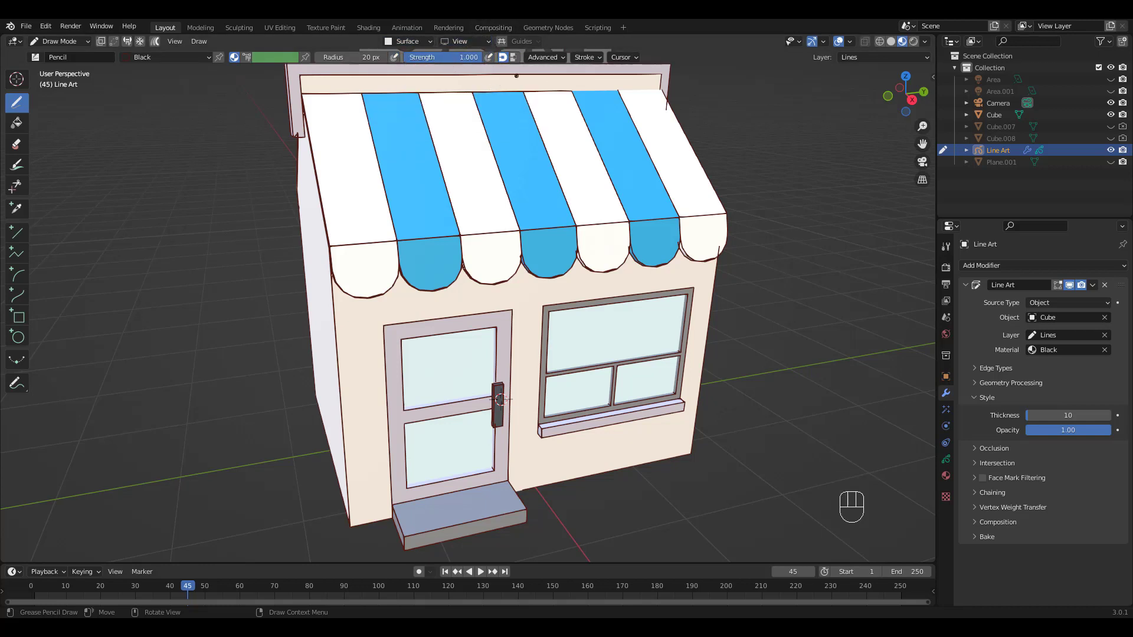
pyautogui.moveTo(945, 367)
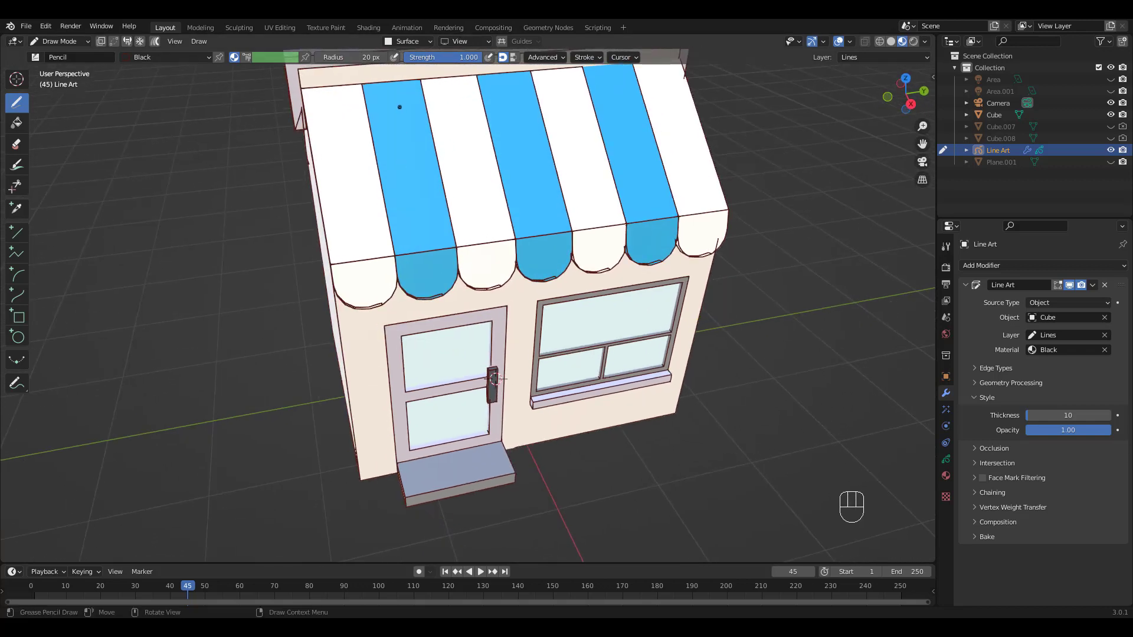
# Draw glint strokes on the door panes, undo a stray stroke, and doodle a window heart.
pyautogui.moveTo(400, 106); pyautogui.dragTo(428, 177)
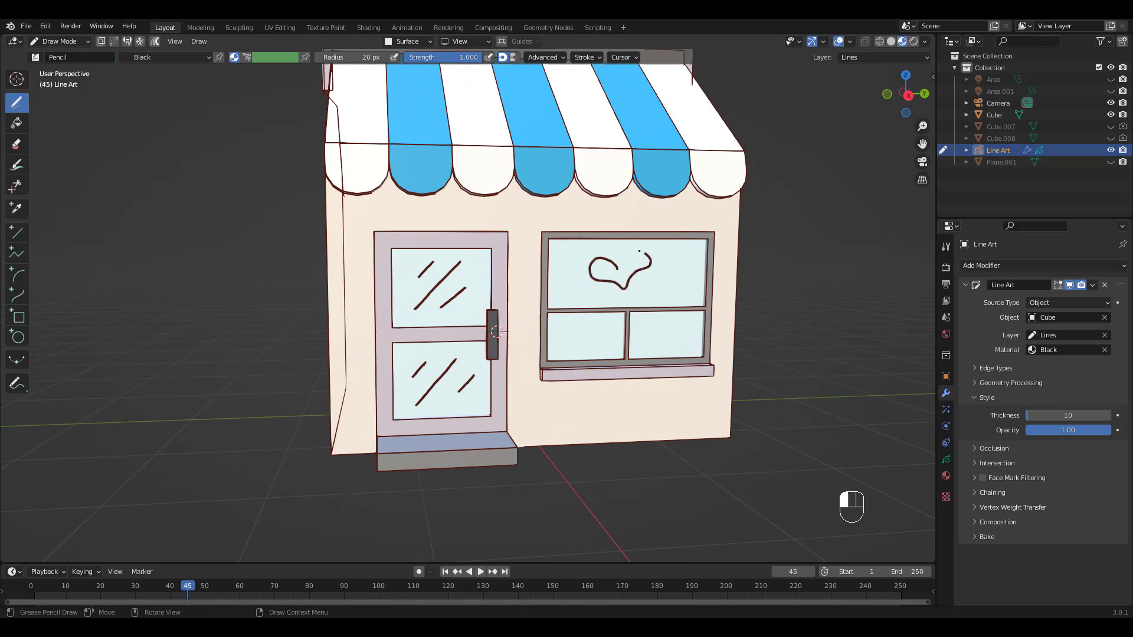
pyautogui.press('ctrl+z')
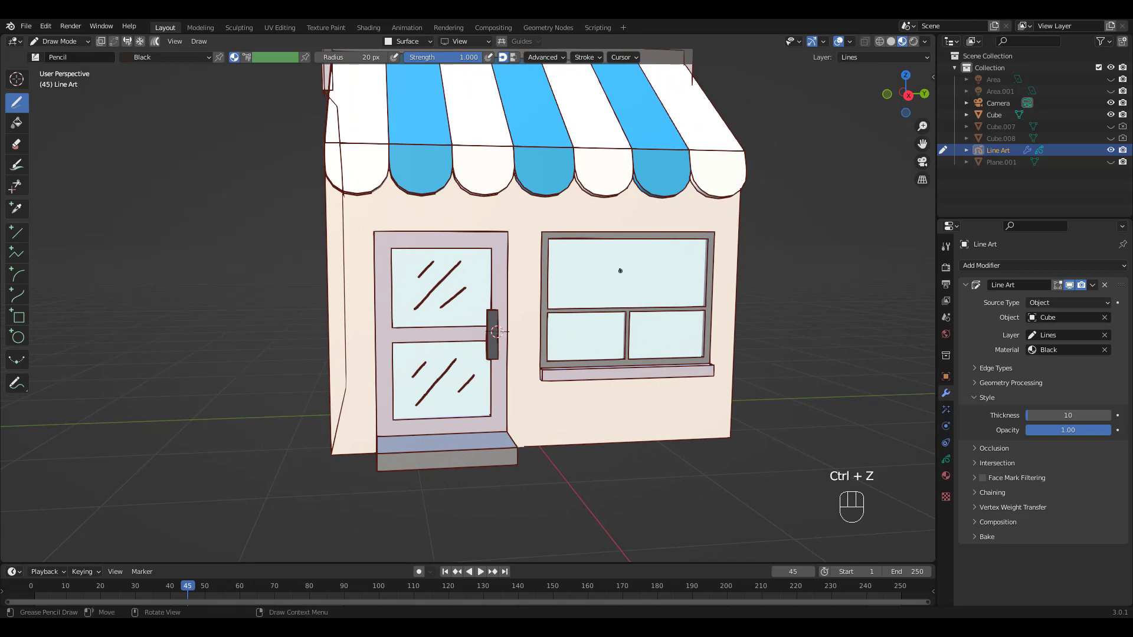
pyautogui.moveTo(599, 267); pyautogui.dragTo(618, 289)
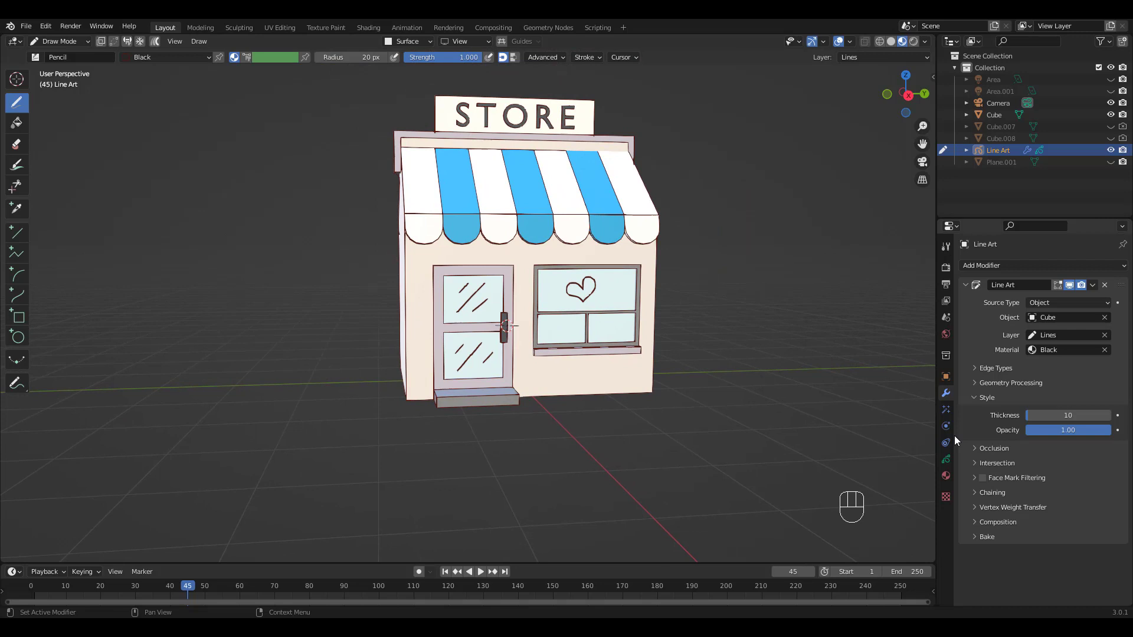
pyautogui.click(946, 459)
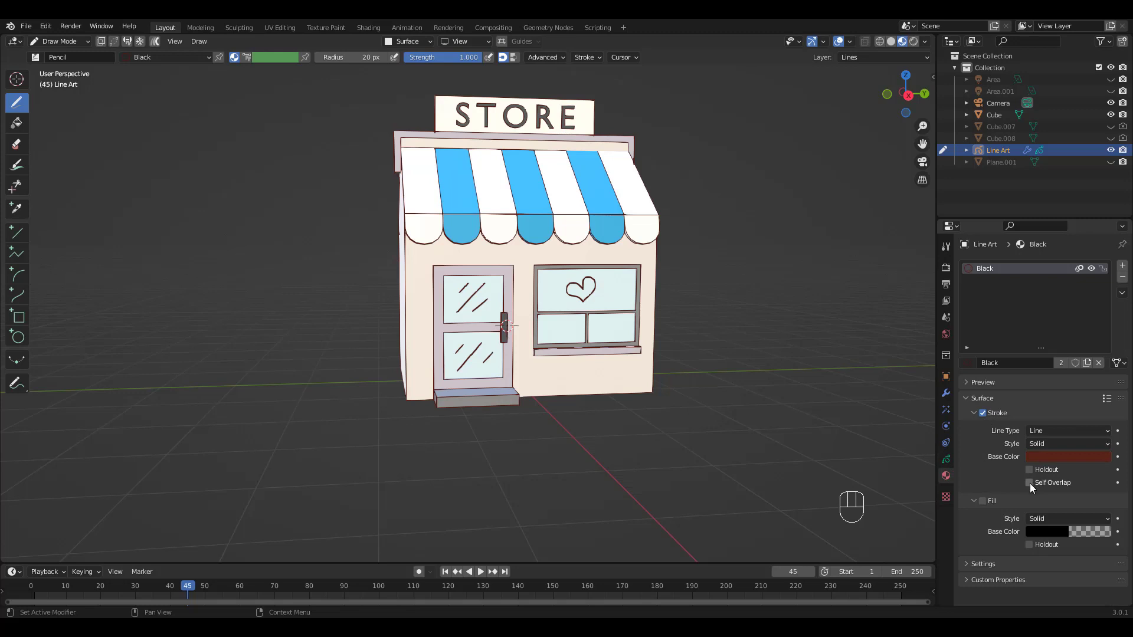
# Change the Stroke Base Color's hue and value to a near-black blue-grey.
pyautogui.click(1068, 457)
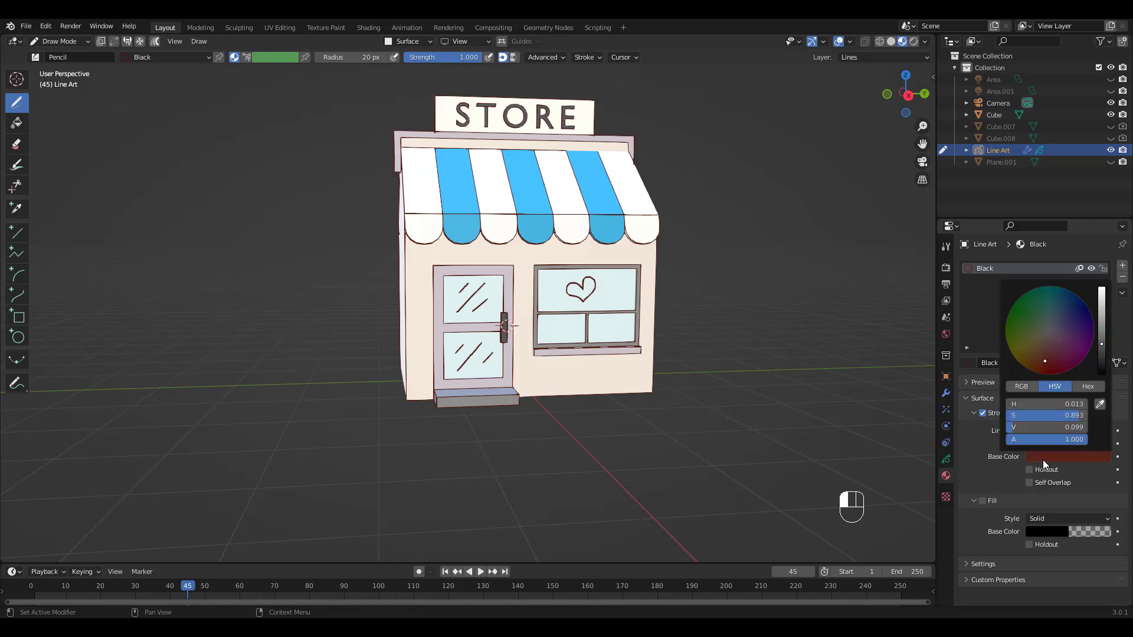
pyautogui.click(1053, 327)
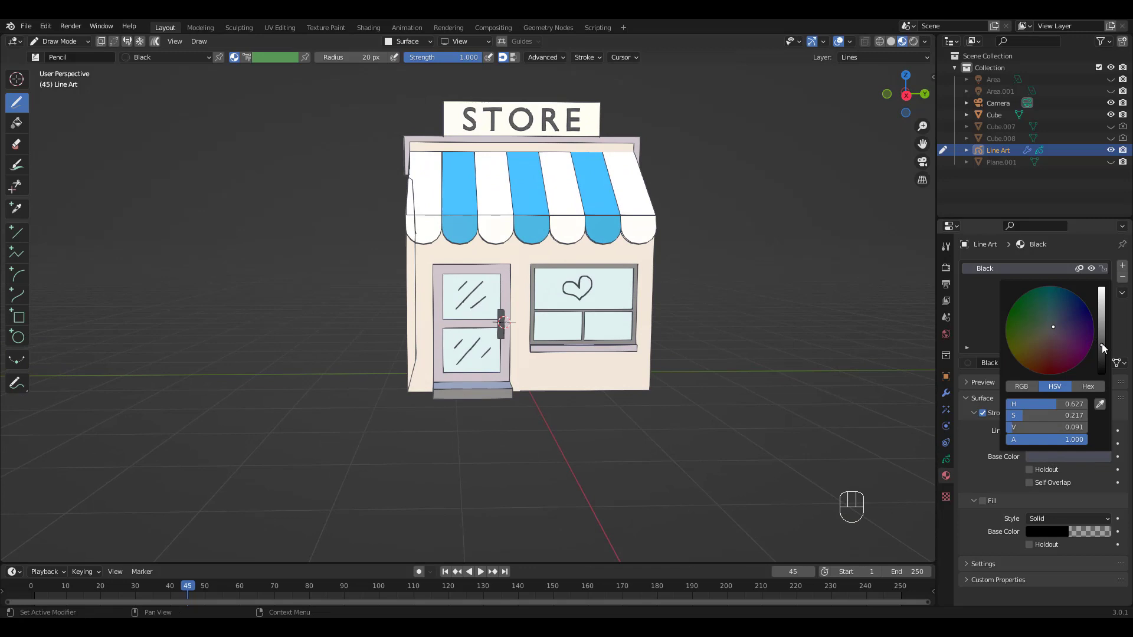
pyautogui.click(1059, 352)
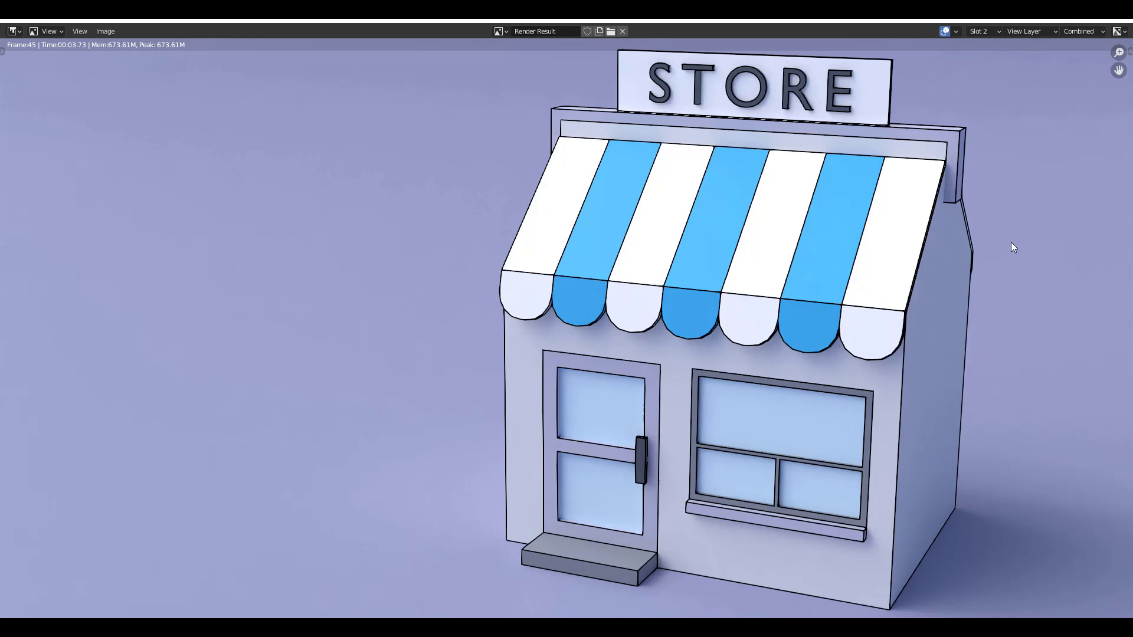
# Disable Line Art for rendering, render into Slot 3, and compare it against outlined Slot 2.
pyautogui.click(981, 31)
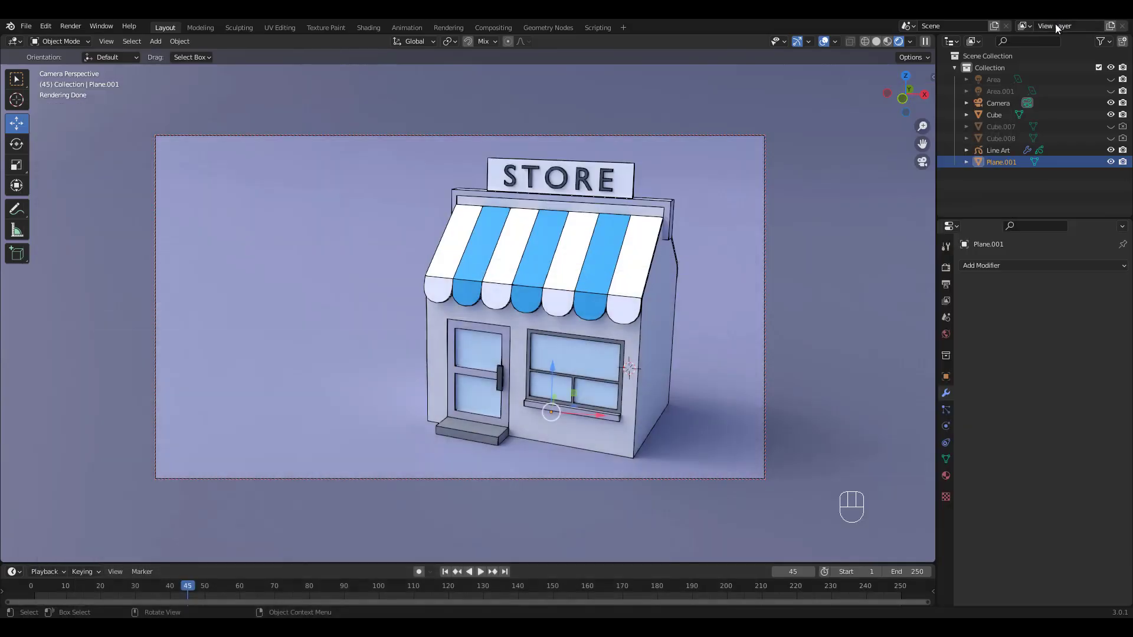
pyautogui.click(1000, 151)
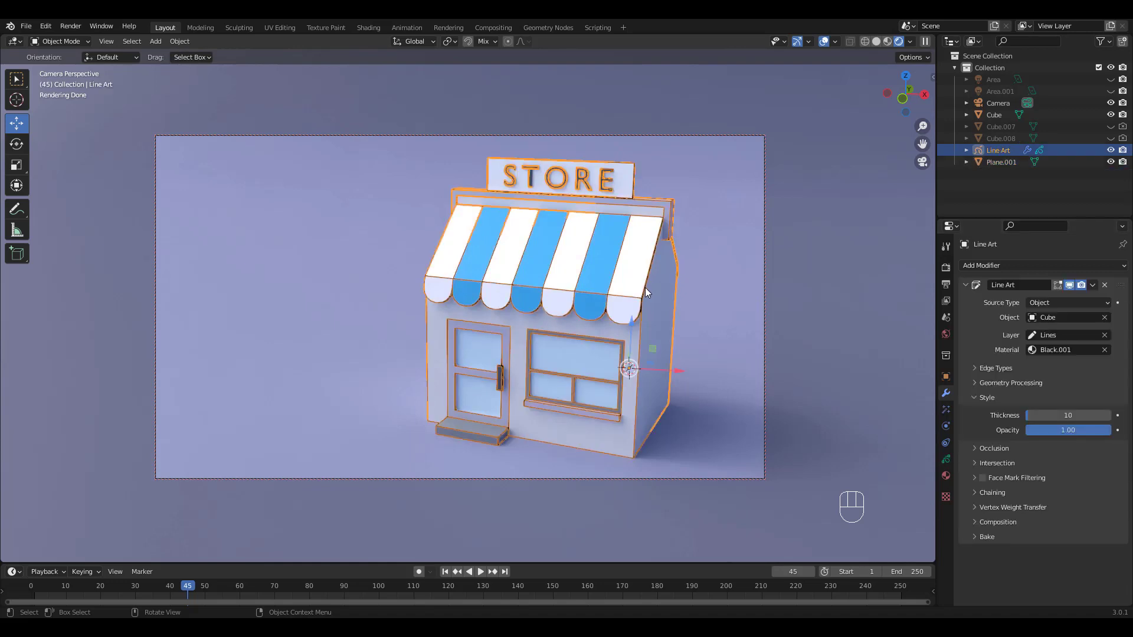
pyautogui.moveTo(908, 397)
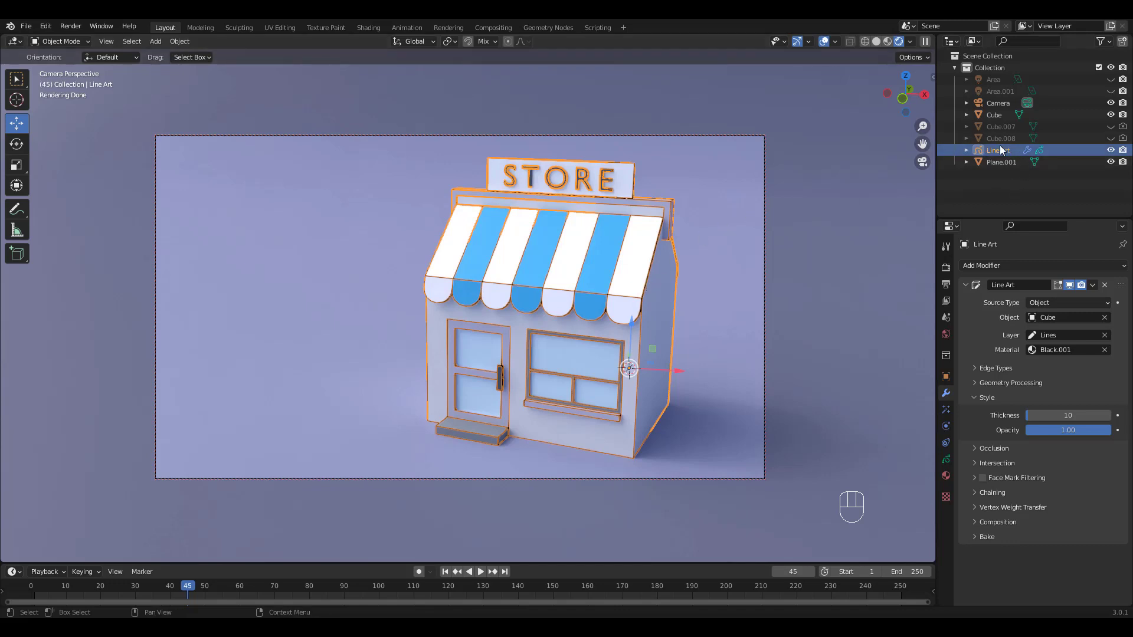
pyautogui.click(993, 114)
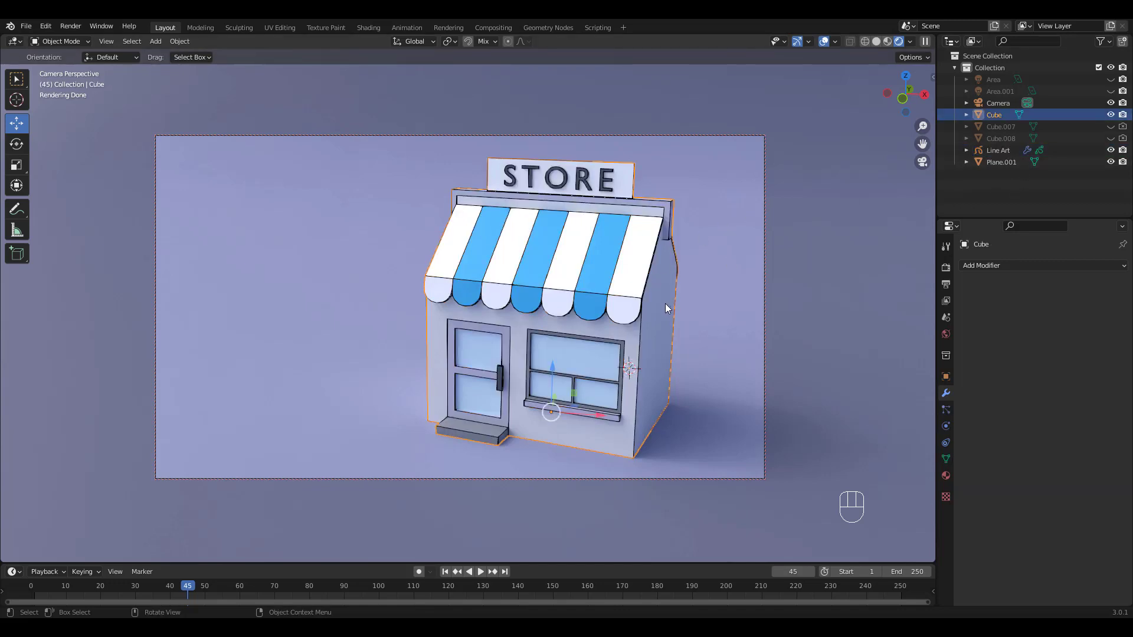
pyautogui.click(998, 150)
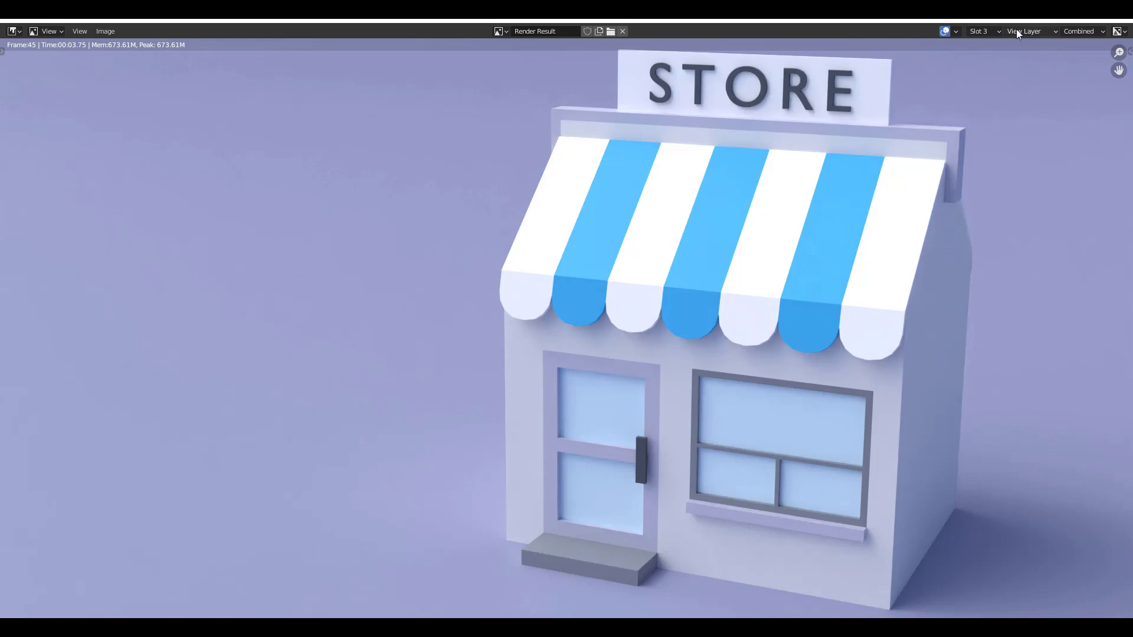
pyautogui.click(982, 30)
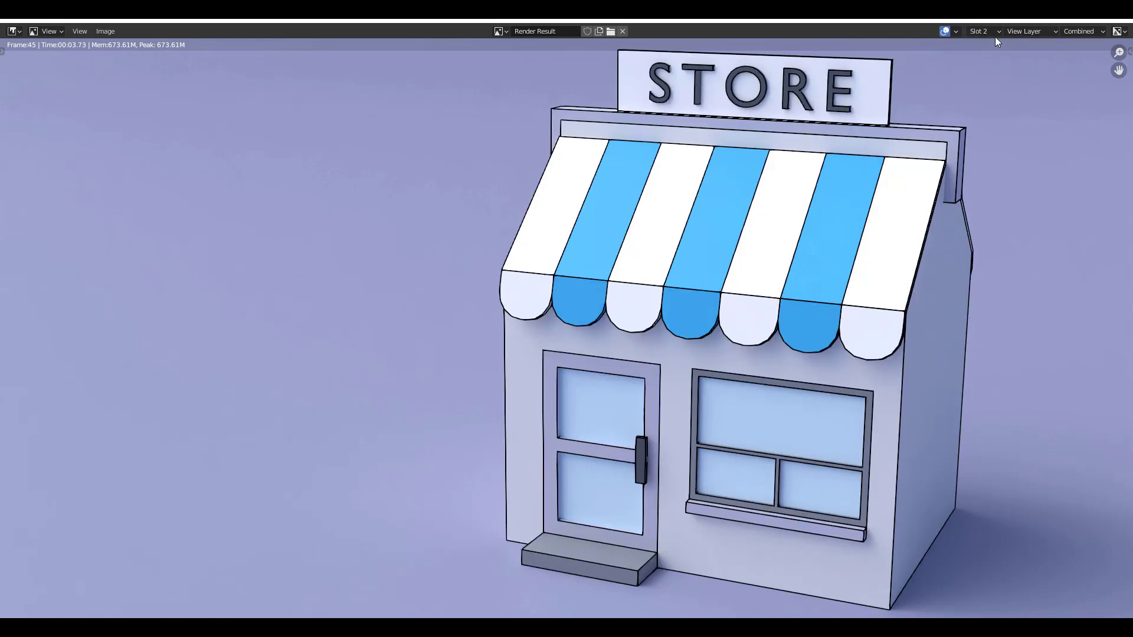
pyautogui.click(979, 30)
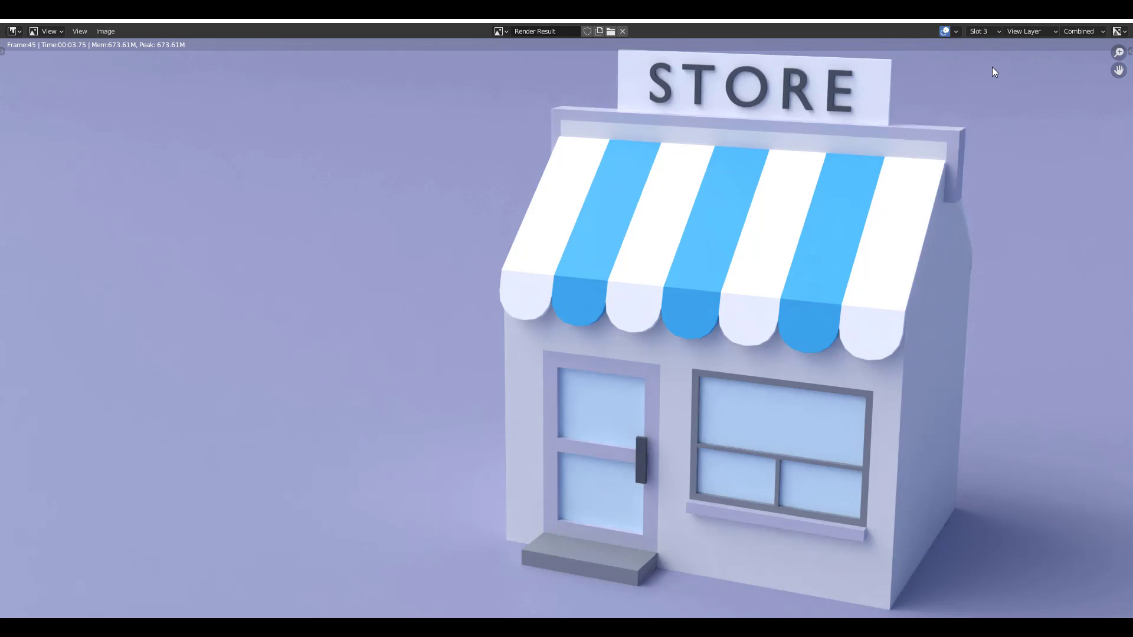